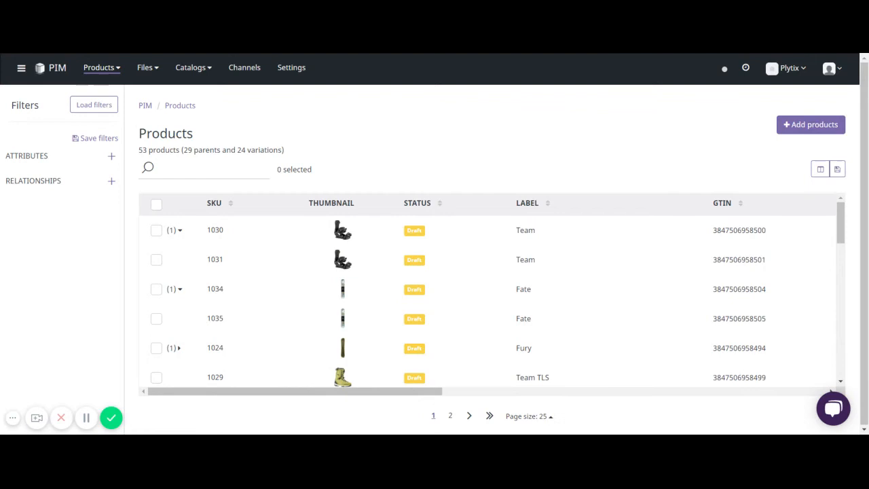
mouse_move(202, 220)
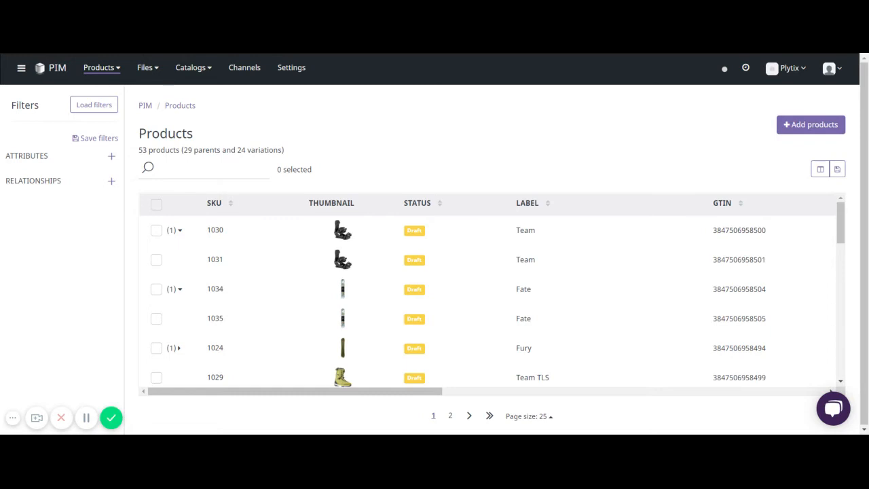
mouse_move(156, 207)
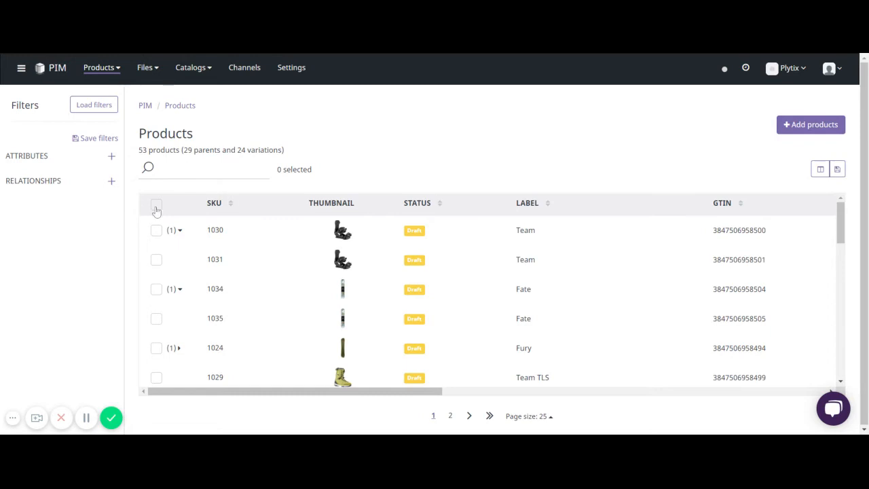
Select all 49 products on the current page of the product list
click(157, 204)
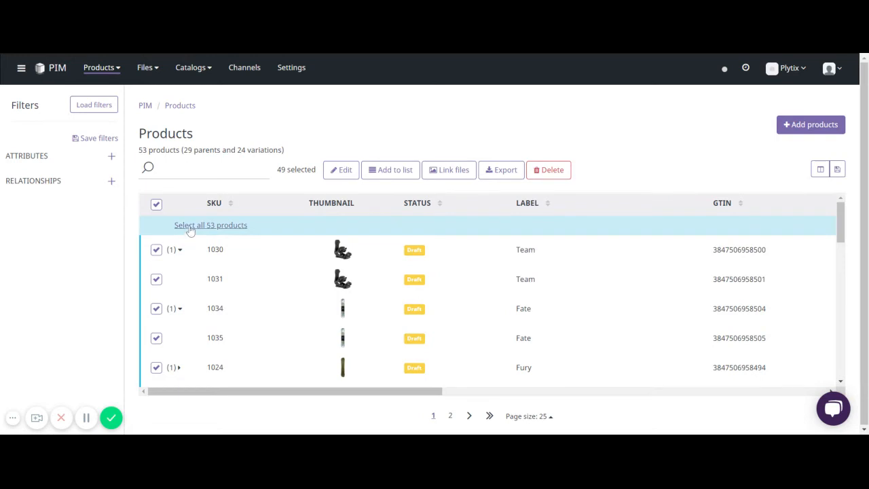
mouse_move(201, 234)
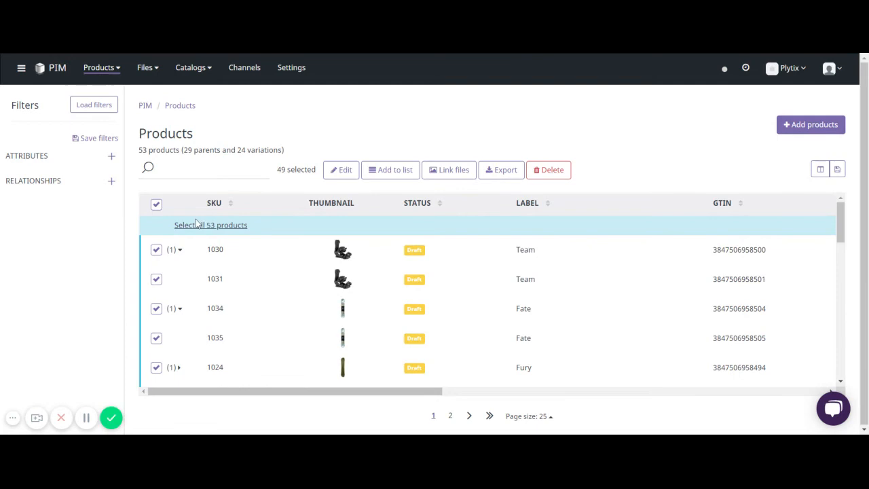
mouse_move(218, 231)
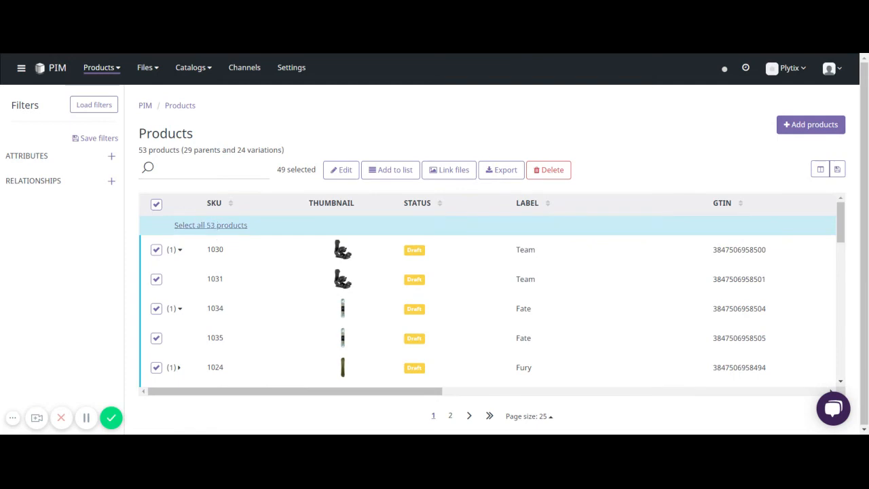
Begin a bulk edit on the 49 selected products
click(341, 169)
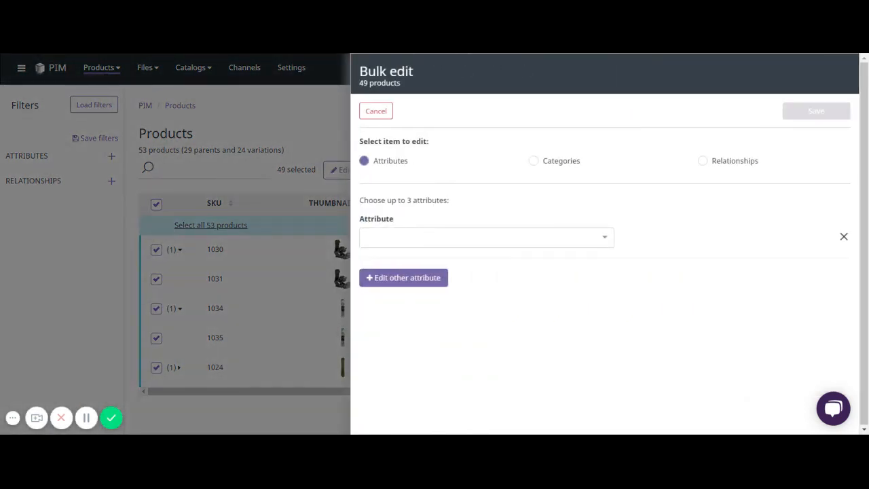
mouse_move(557, 167)
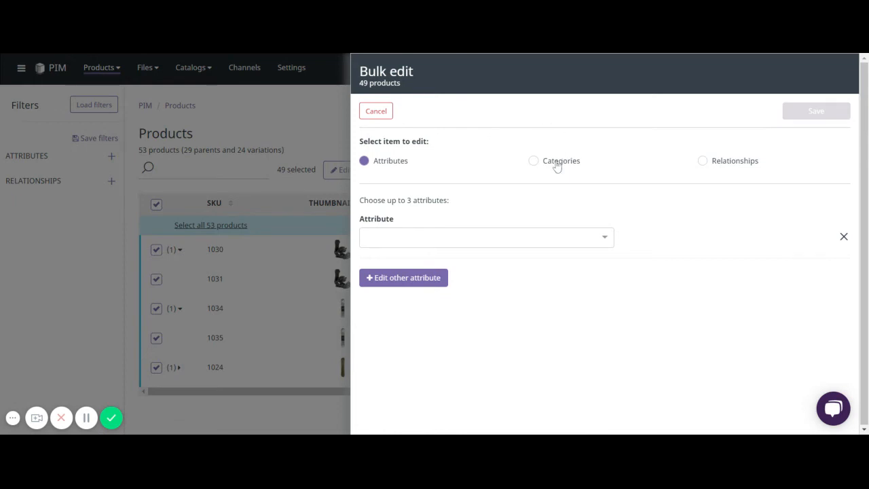
mouse_move(722, 175)
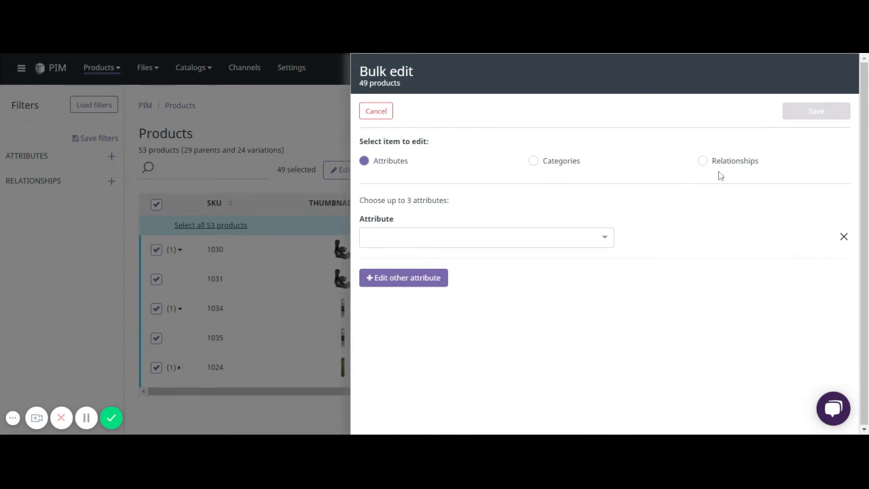
mouse_move(394, 164)
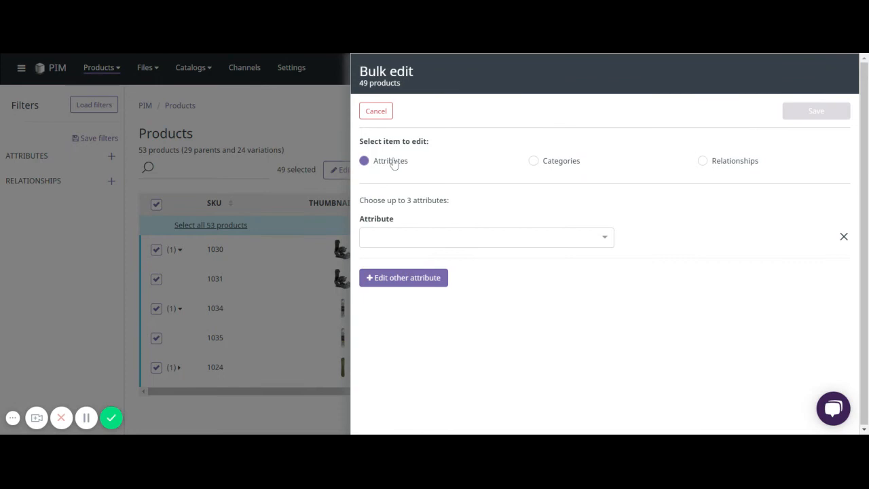
mouse_move(375, 171)
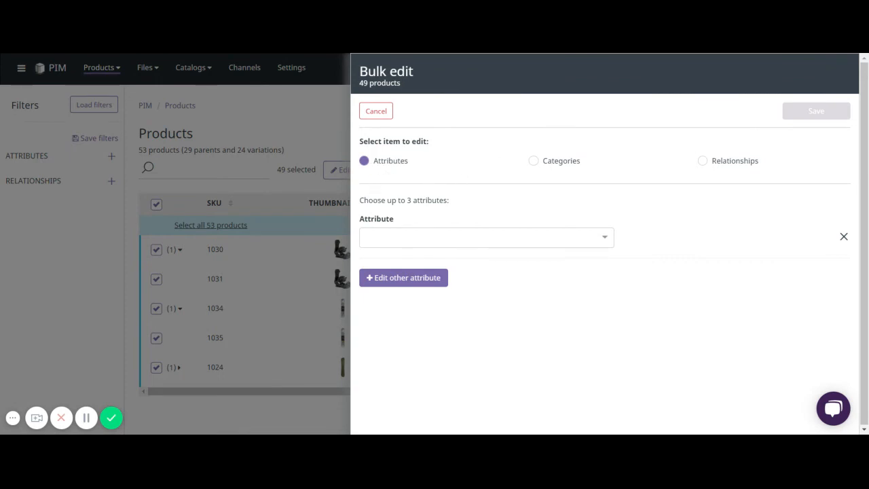
Set In Stock Date to 2020-04-22 for all 49 products and save
click(485, 237)
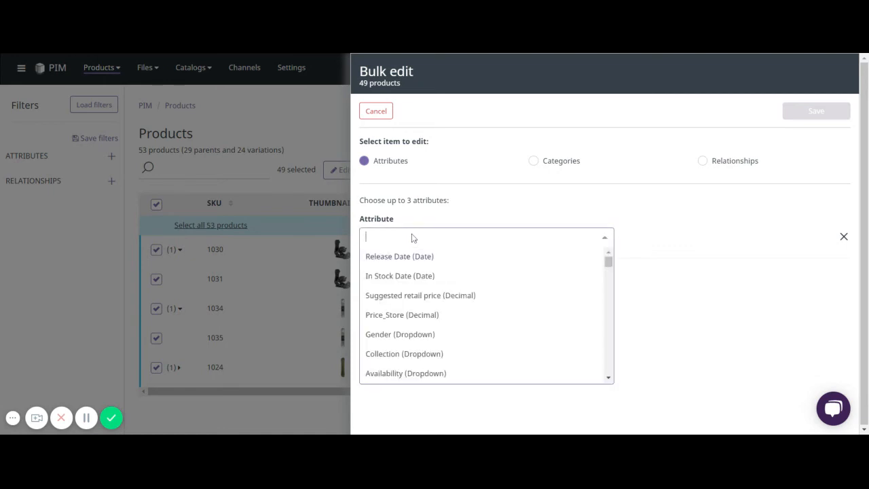
mouse_move(402, 281)
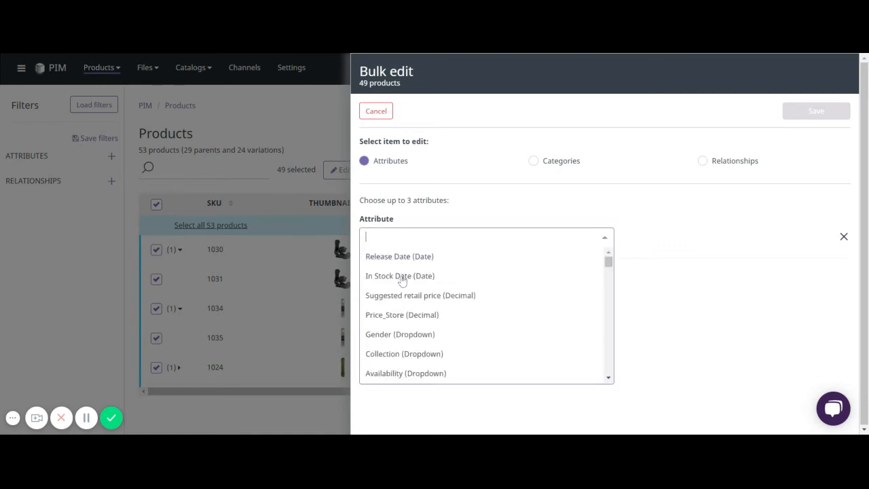
click(400, 276)
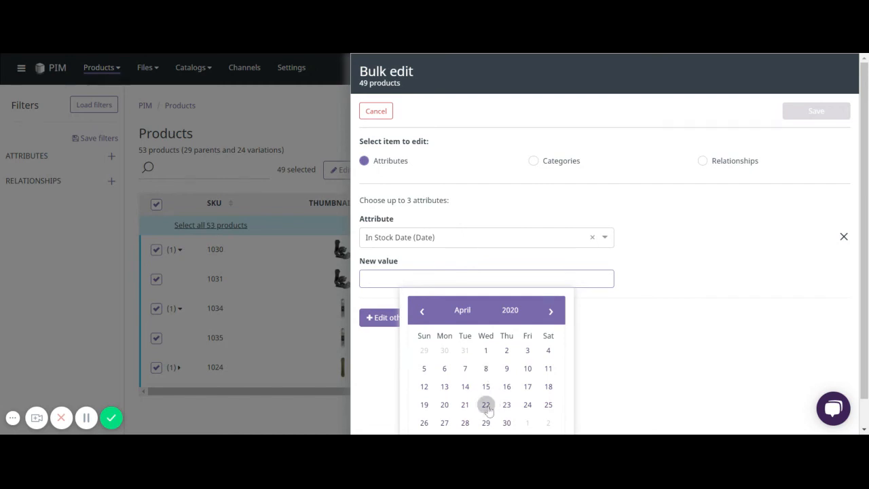
click(485, 405)
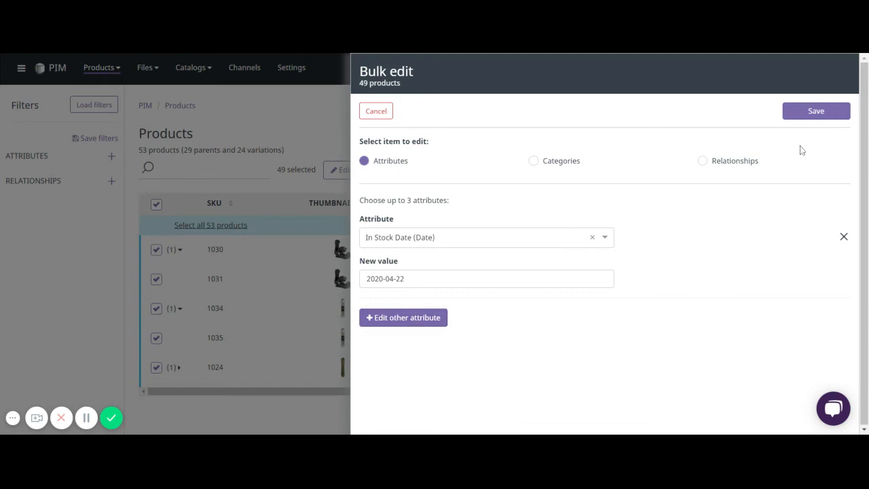
click(818, 110)
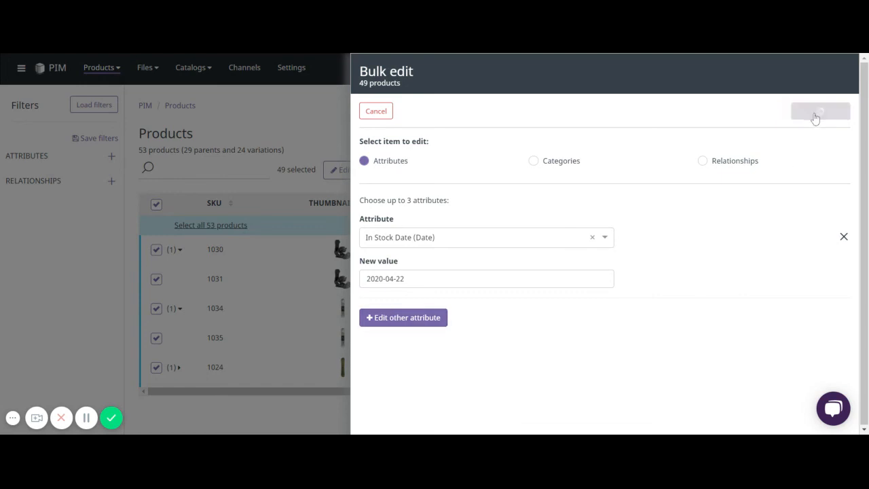